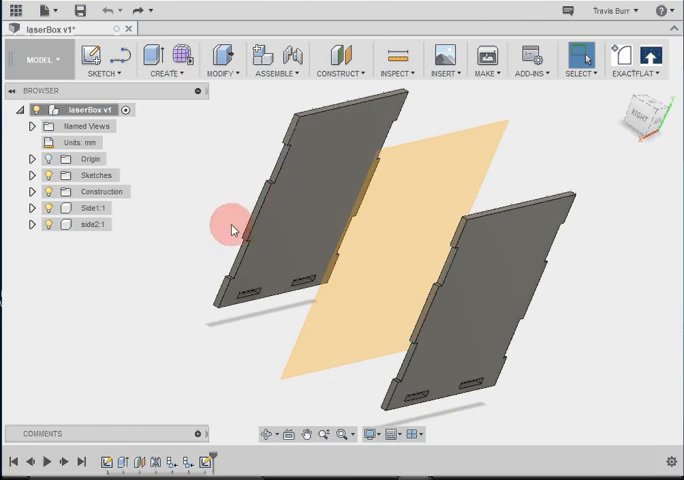
mouse_move(445, 247)
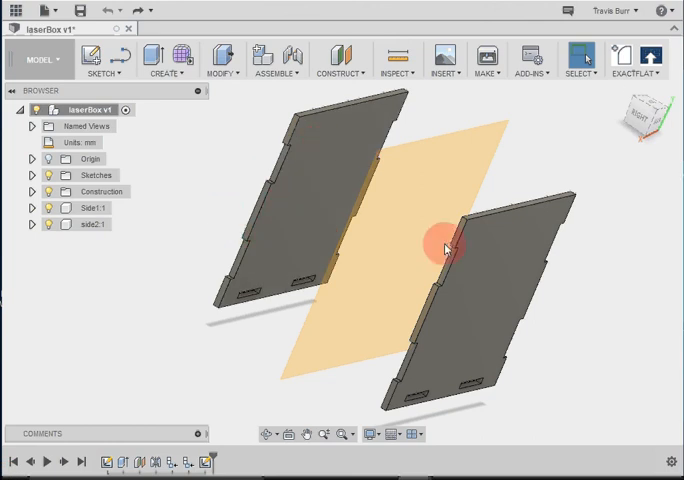
mouse_move(91, 56)
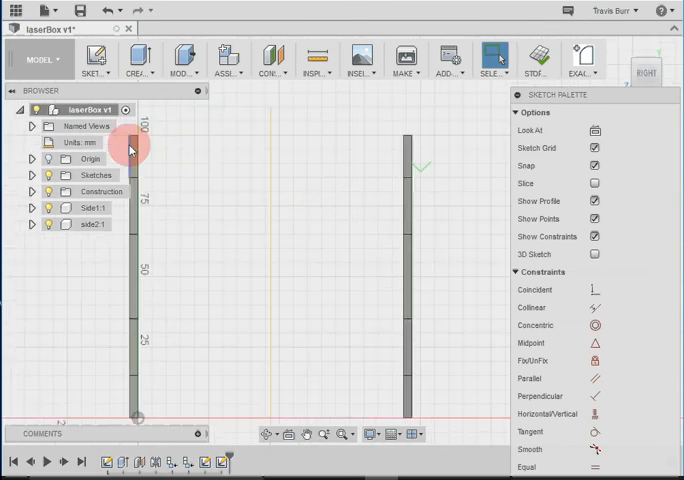
mouse_move(138, 57)
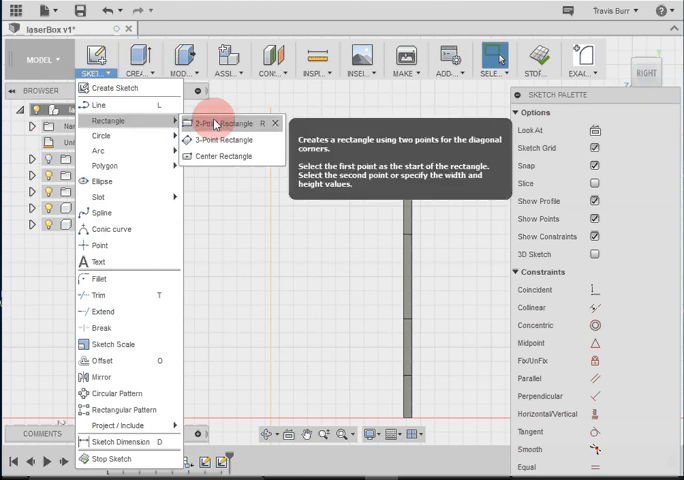
Step: Draw a 2-point rectangle from one side panel's bottom edge to the other's top corner
left_click(217, 123)
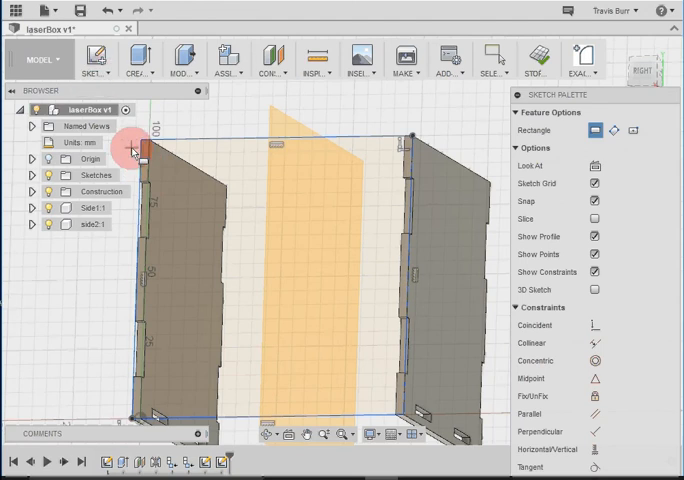
left_click(97, 59)
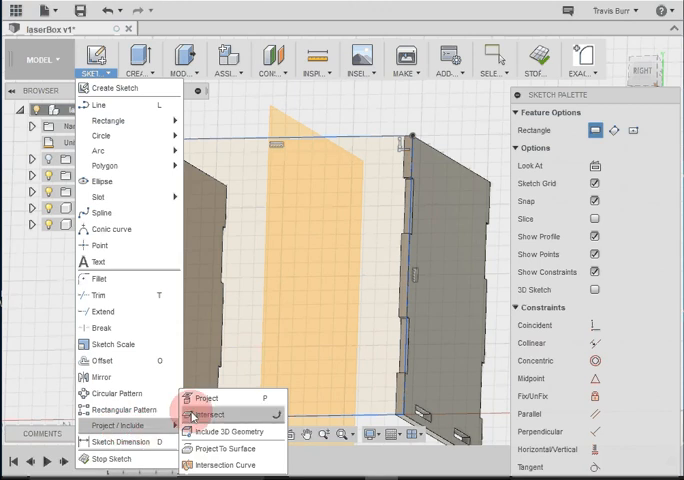
mouse_move(207, 398)
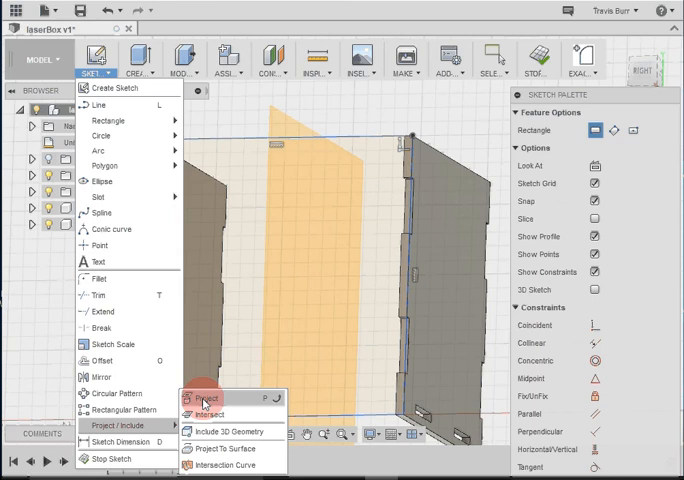
Step: Project the inner finger-joint edges of both side panels into the sketch and confirm
left_click(205, 398)
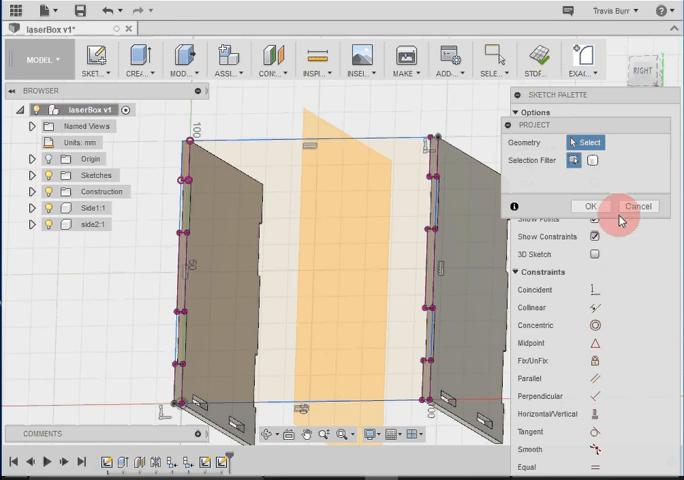
left_click(636, 206)
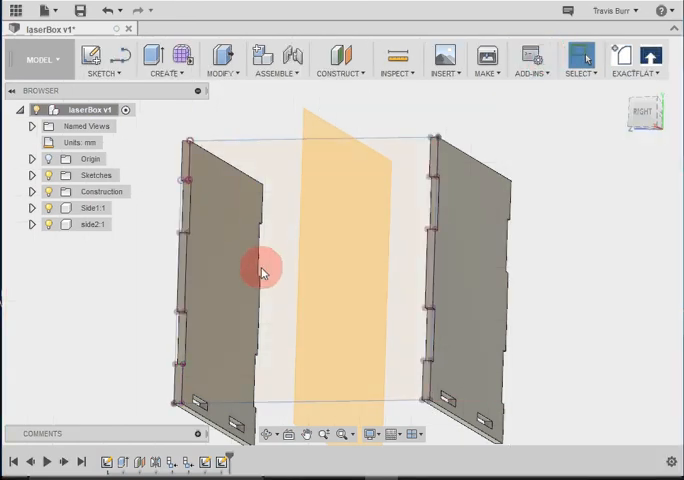
mouse_move(151, 55)
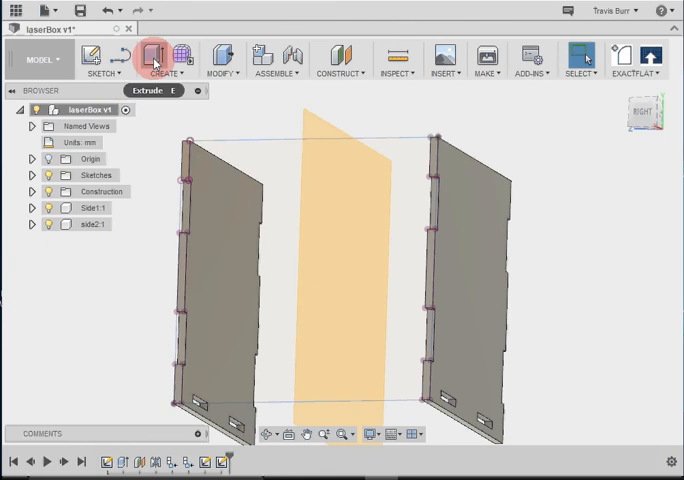
Step: Extrude the profile by -Thickness as a New Component to form the third panel
left_click(152, 57)
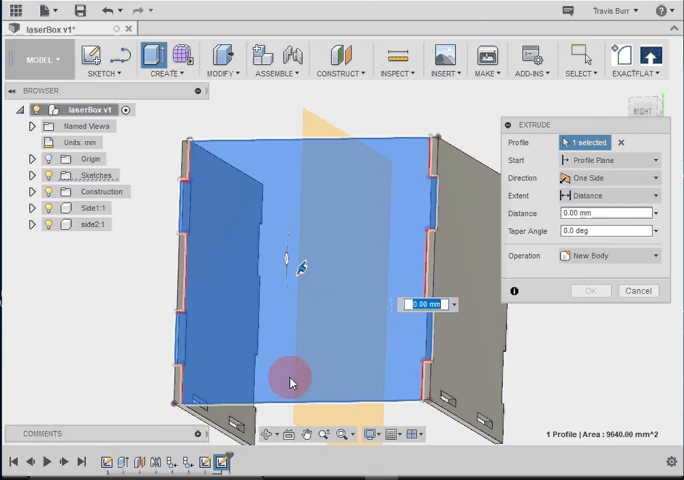
mouse_move(168, 167)
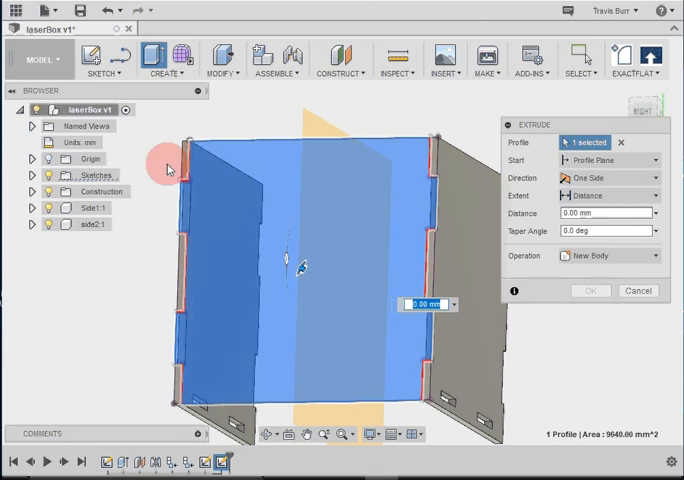
mouse_move(433, 265)
type("20")
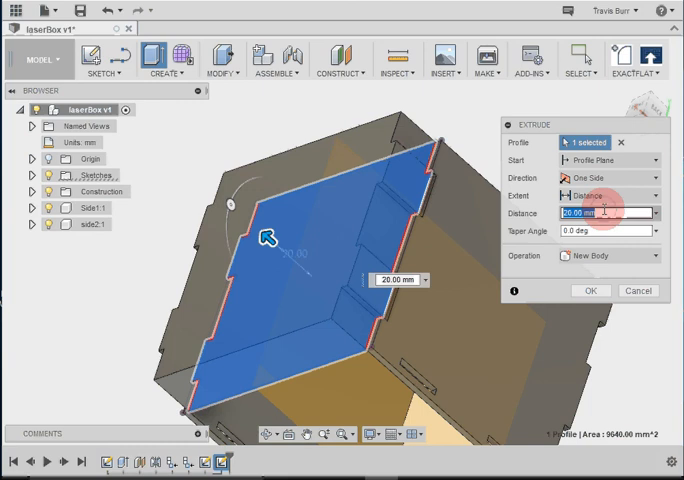
type("-th")
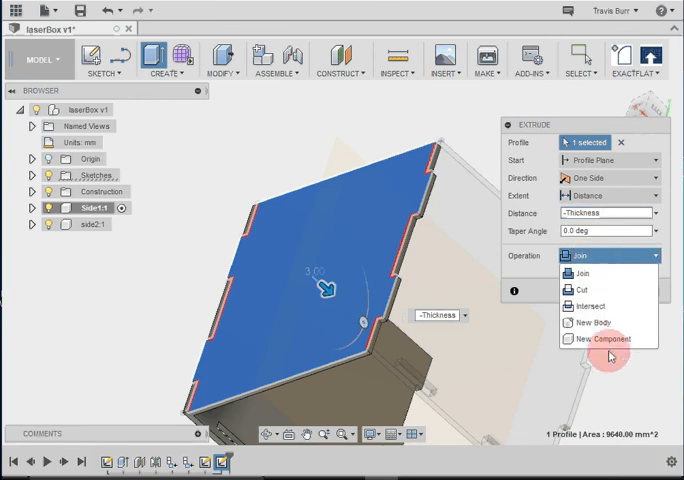
left_click(599, 339)
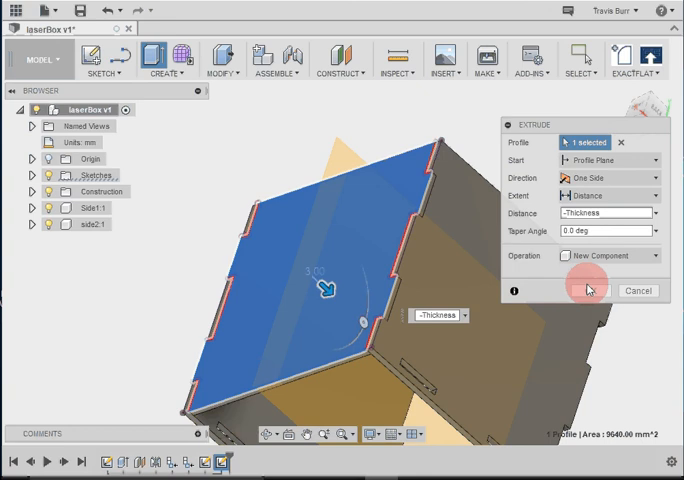
left_click(581, 290)
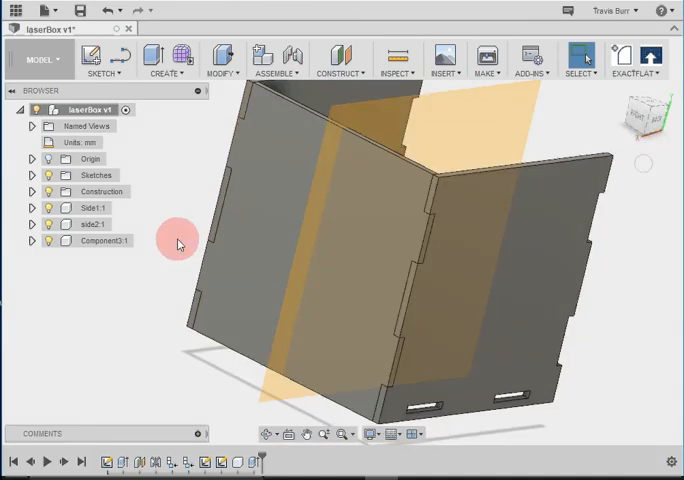
Step: Rename Component3:1 in the Browser to side3
left_click(105, 240)
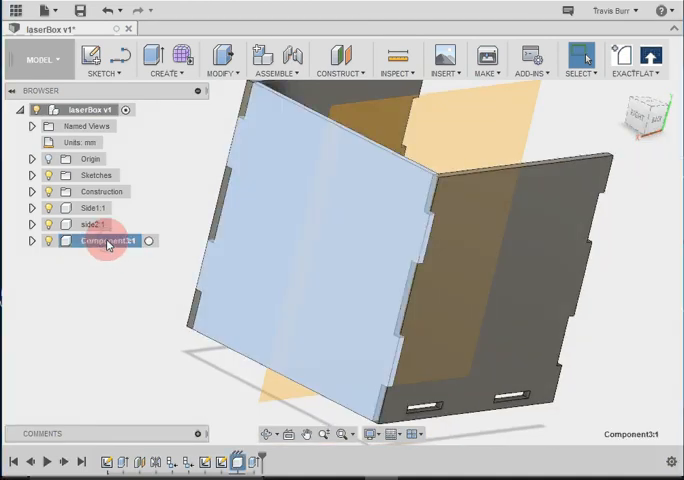
double_click(100, 241)
type("side3")
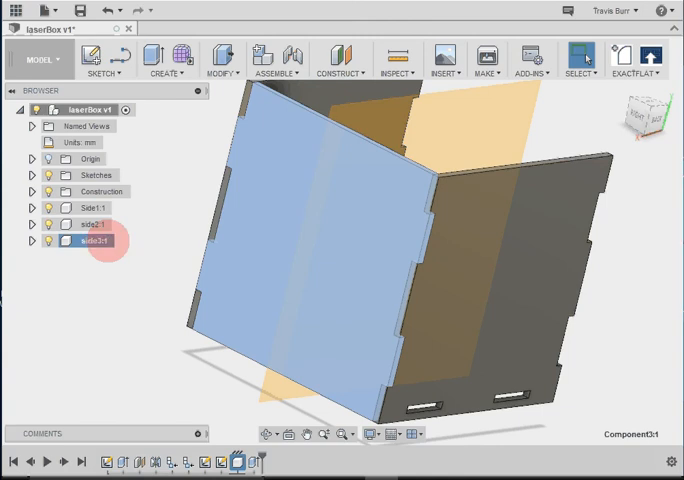
left_click(362, 268)
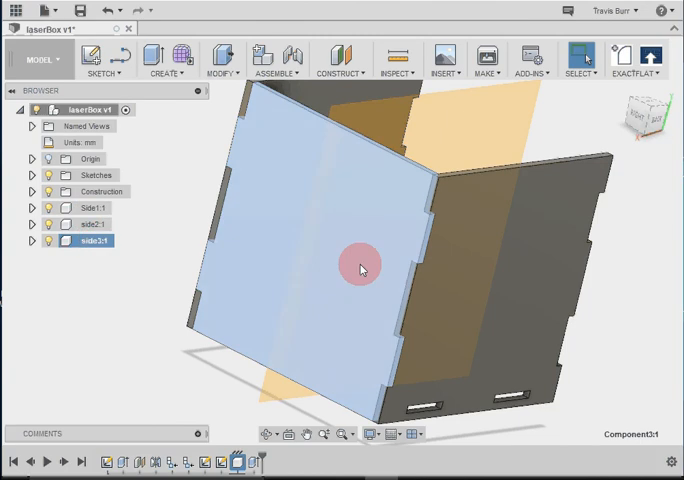
mouse_move(277, 270)
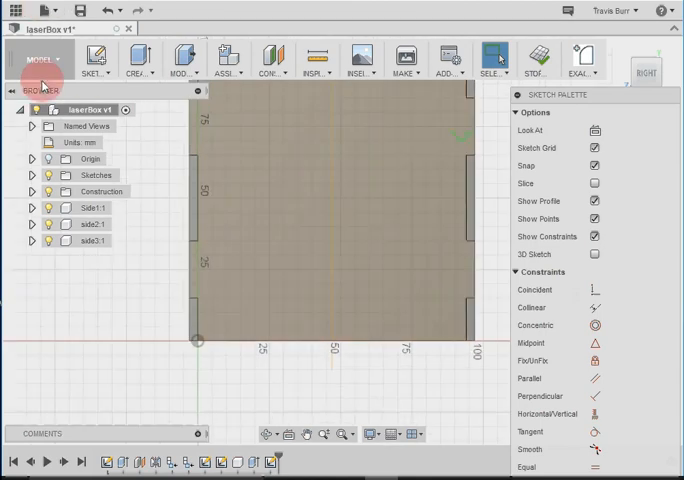
Step: Start a 2-point rectangle for the slot along the bottom edge of side3
left_click(96, 57)
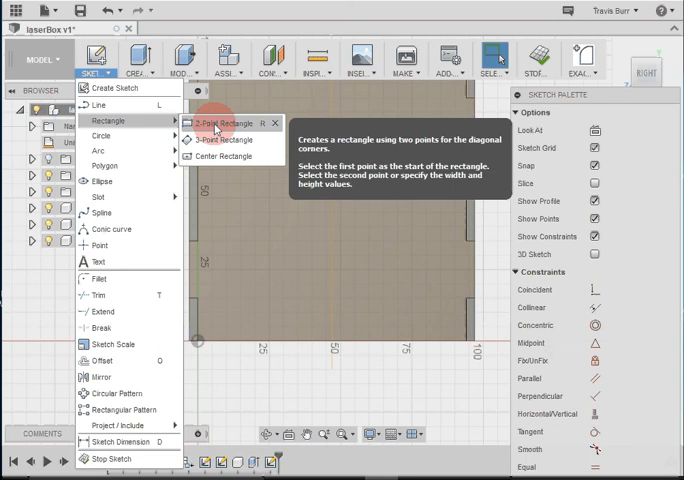
left_click(216, 123)
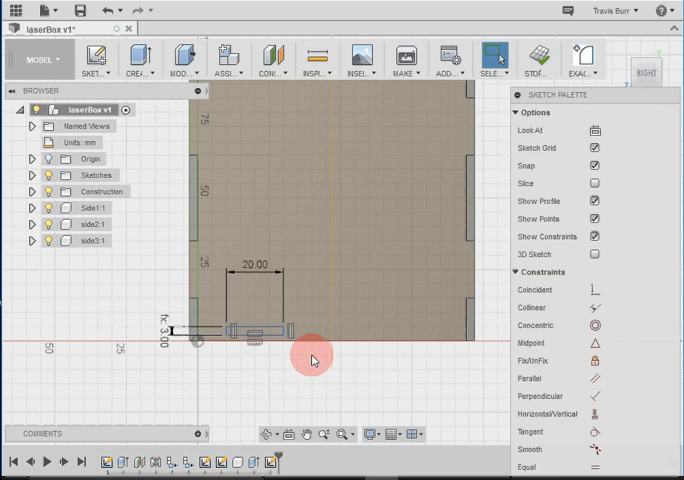
mouse_move(331, 386)
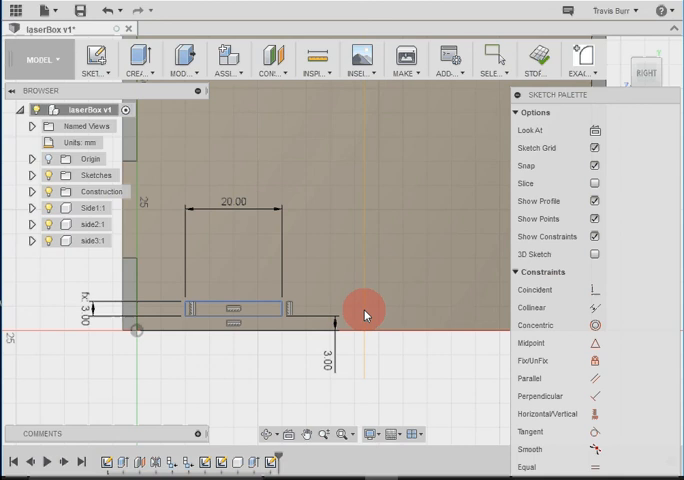
mouse_move(369, 357)
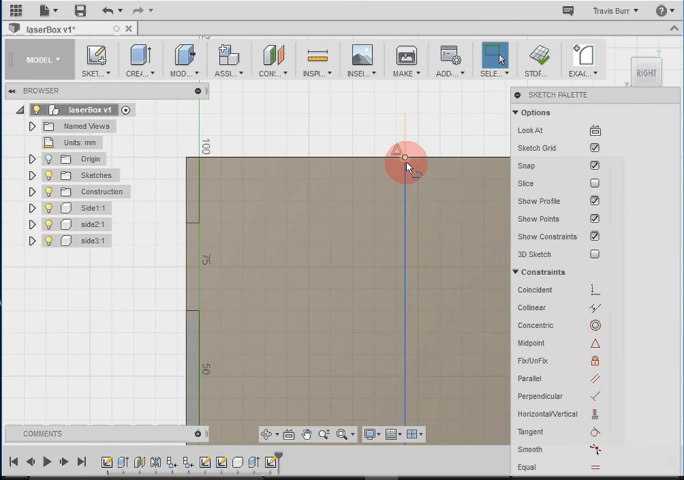
mouse_move(415, 240)
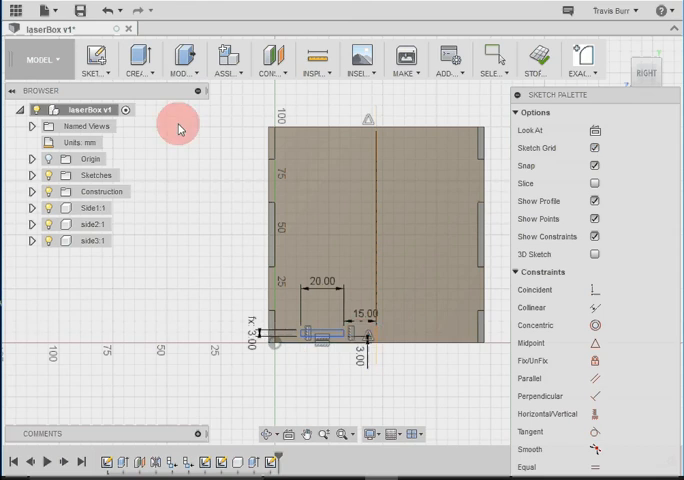
Step: Bring up the sketch tools to place the slot 15 mm from the centre line
left_click(94, 58)
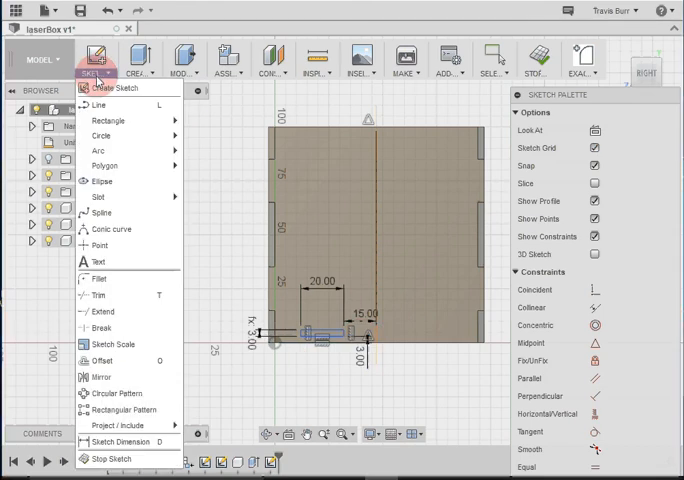
Step: Mirror the slot rectangle's edges across the panel's centre line to create a second slot
left_click(101, 377)
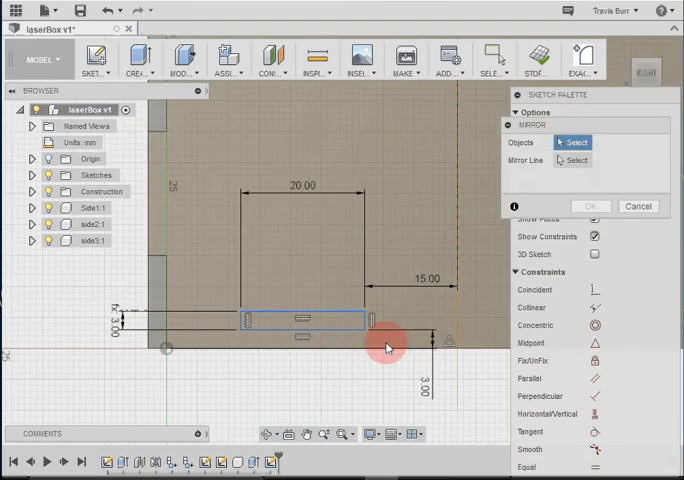
left_click(350, 318)
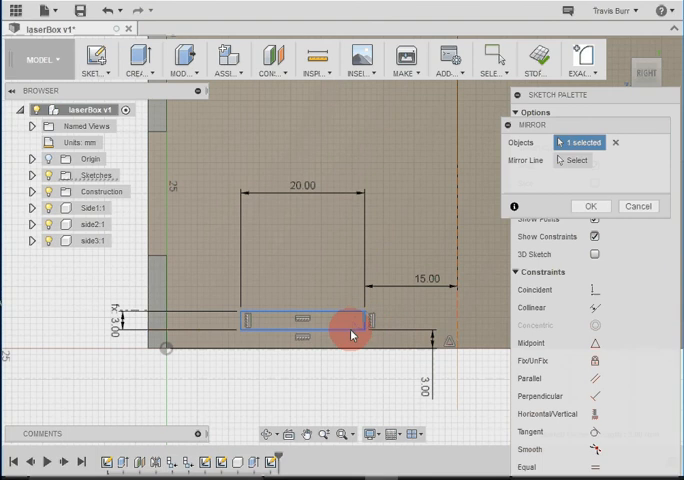
left_click(270, 315)
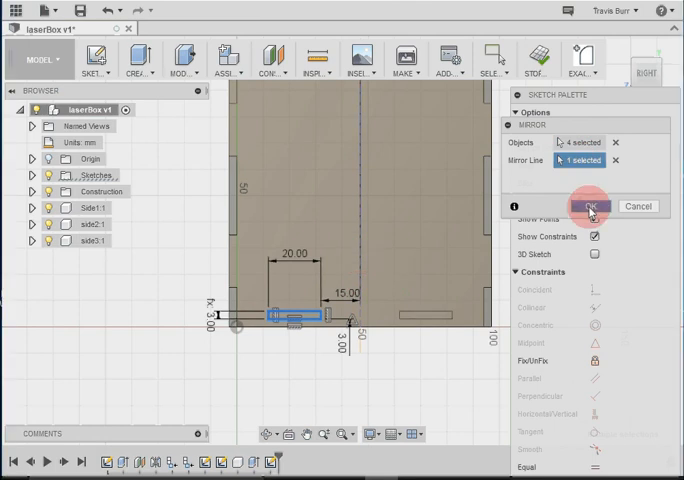
left_click(590, 206)
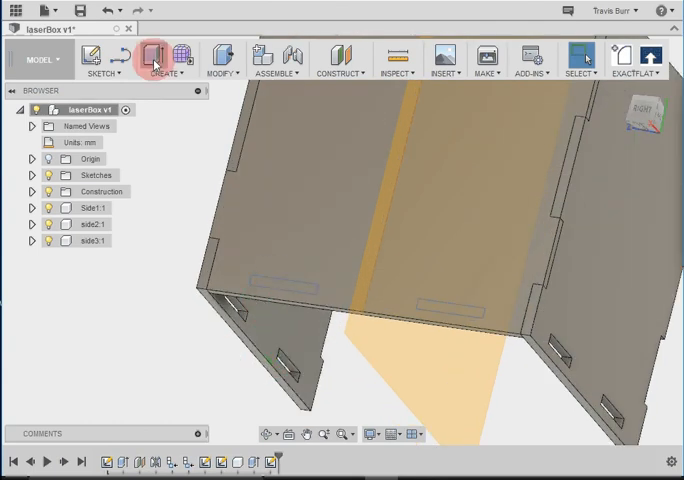
Step: Extrude both slot profiles as a cut through the side3 panel
left_click(152, 55)
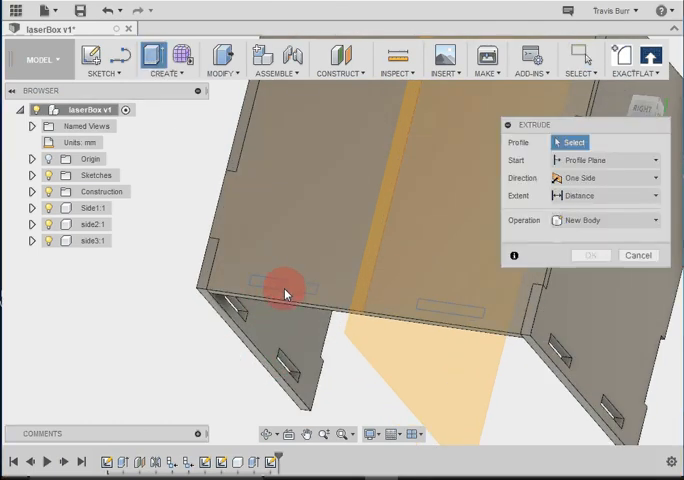
left_click(285, 290)
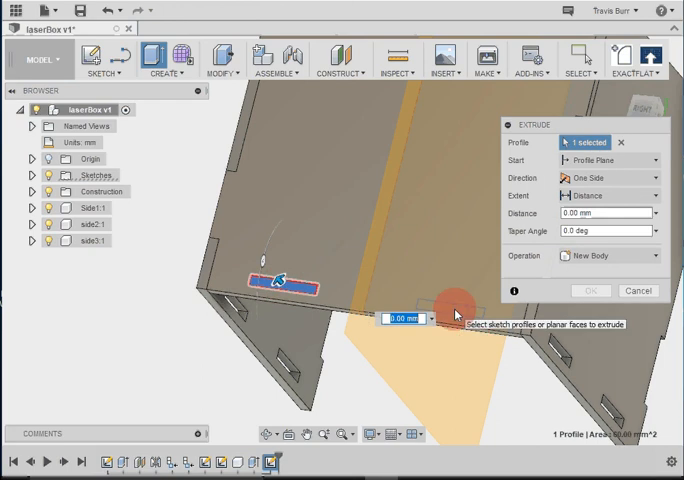
left_click(450, 307)
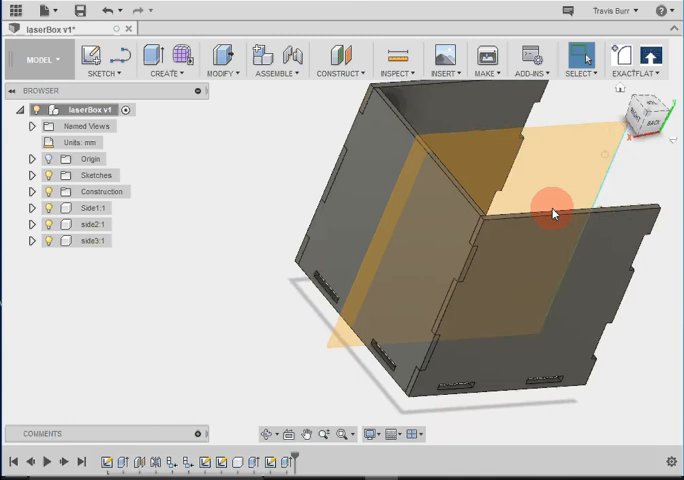
left_click_drag(553, 213, 363, 274)
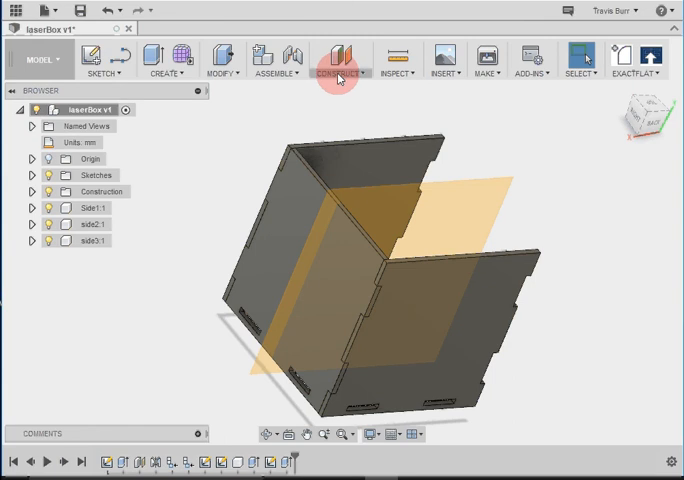
Step: Create a construction plane midway across the open box
left_click(338, 72)
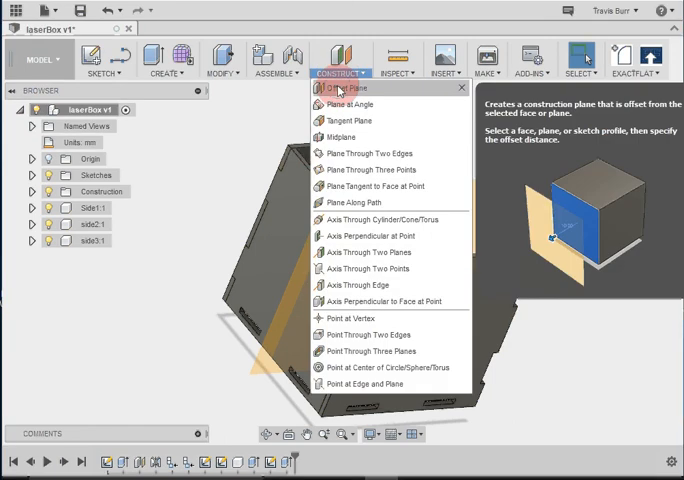
left_click(343, 89)
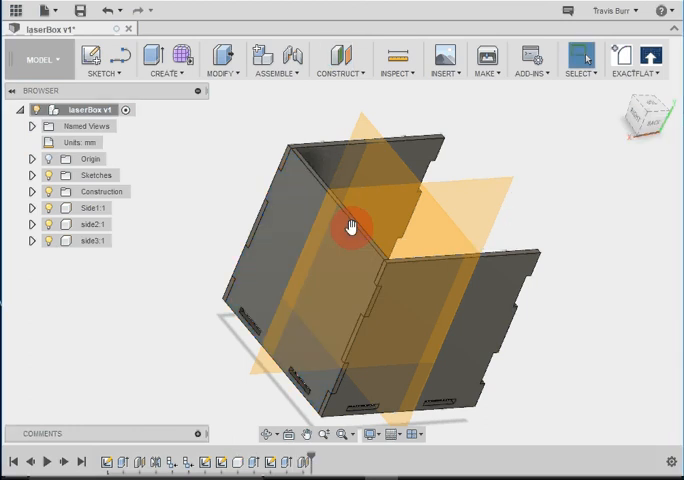
left_click(167, 62)
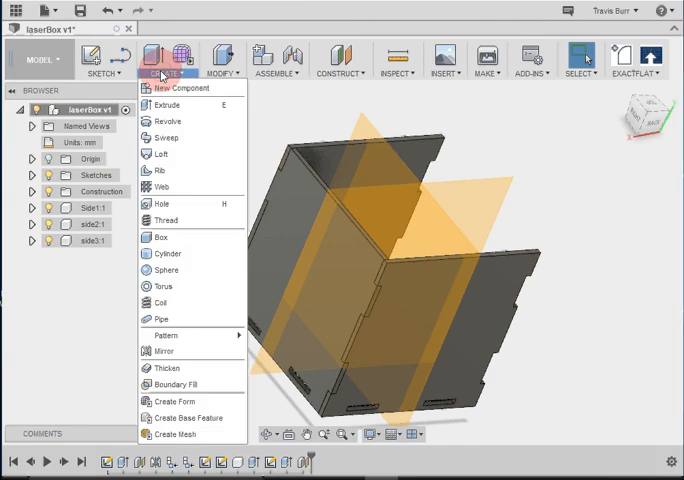
mouse_move(163, 351)
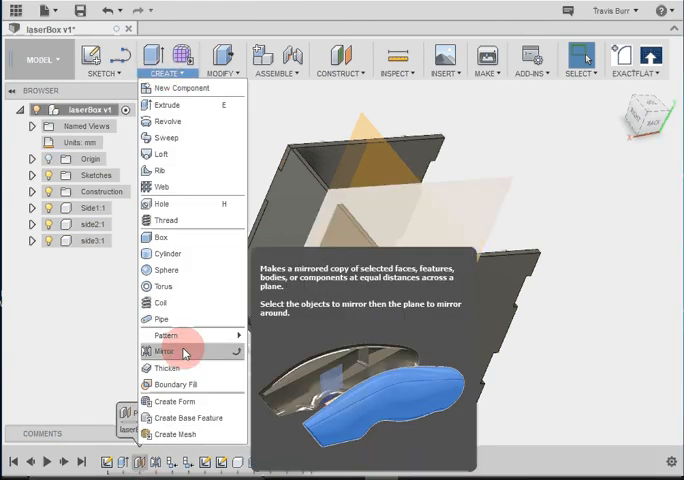
Step: Mirror the side3 component across the middle plane, creating side3(Mirror):1 as the fourth side
left_click(161, 351)
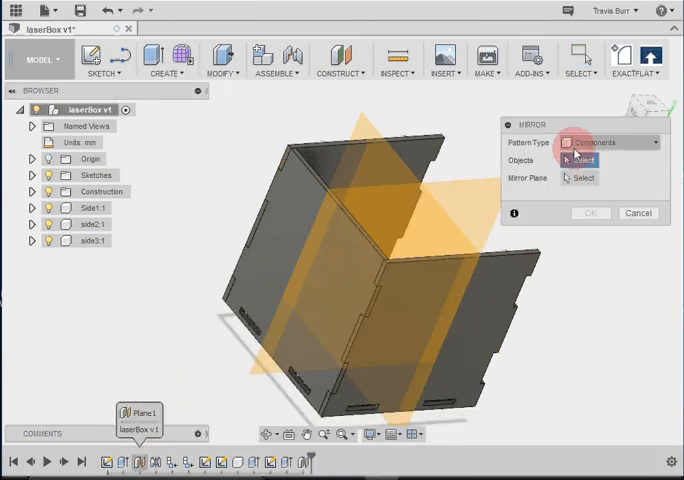
left_click(642, 142)
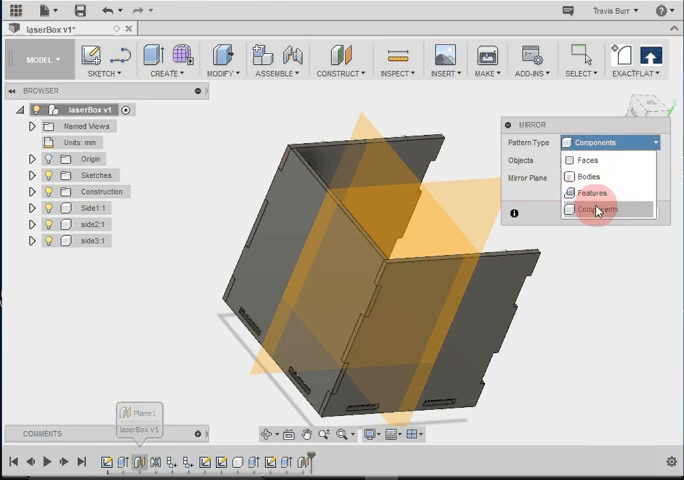
left_click(597, 209)
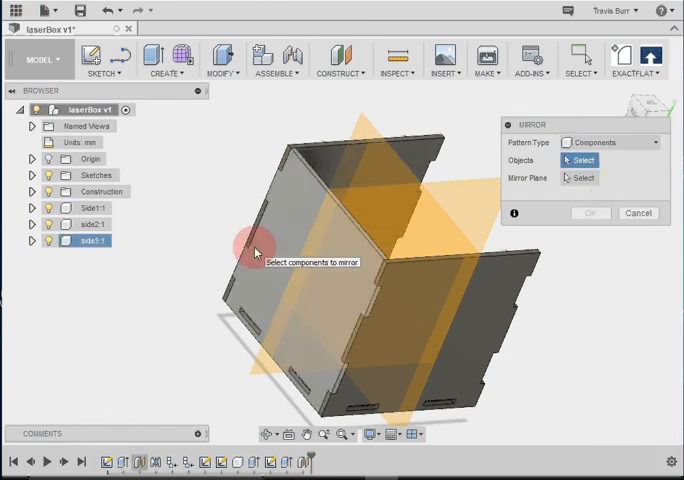
left_click(357, 175)
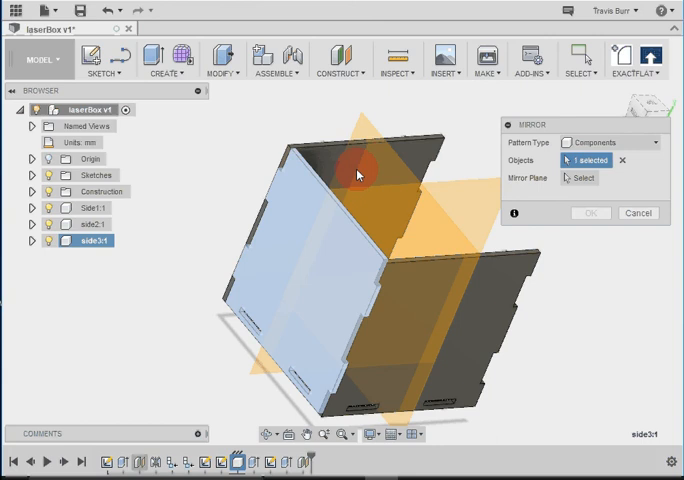
left_click(584, 177)
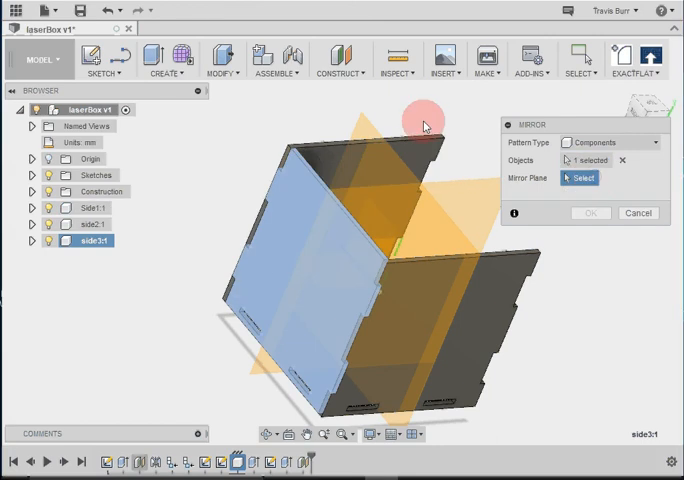
left_click(430, 165)
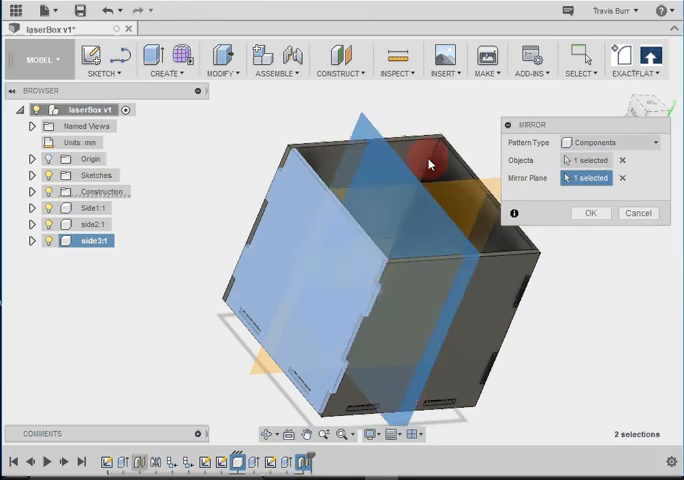
left_click(590, 213)
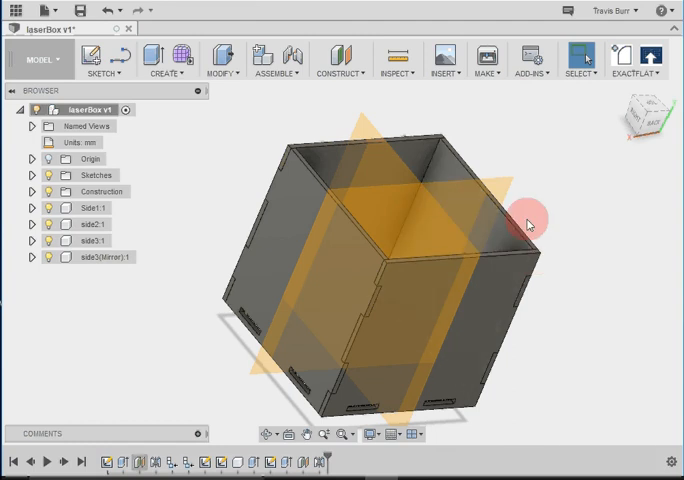
left_click(95, 257)
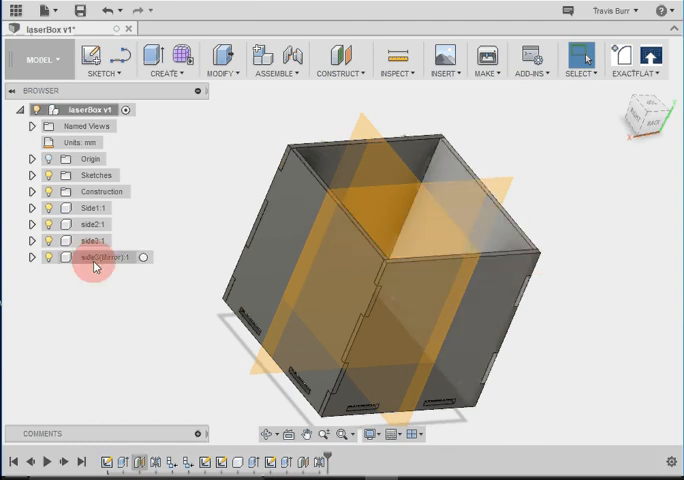